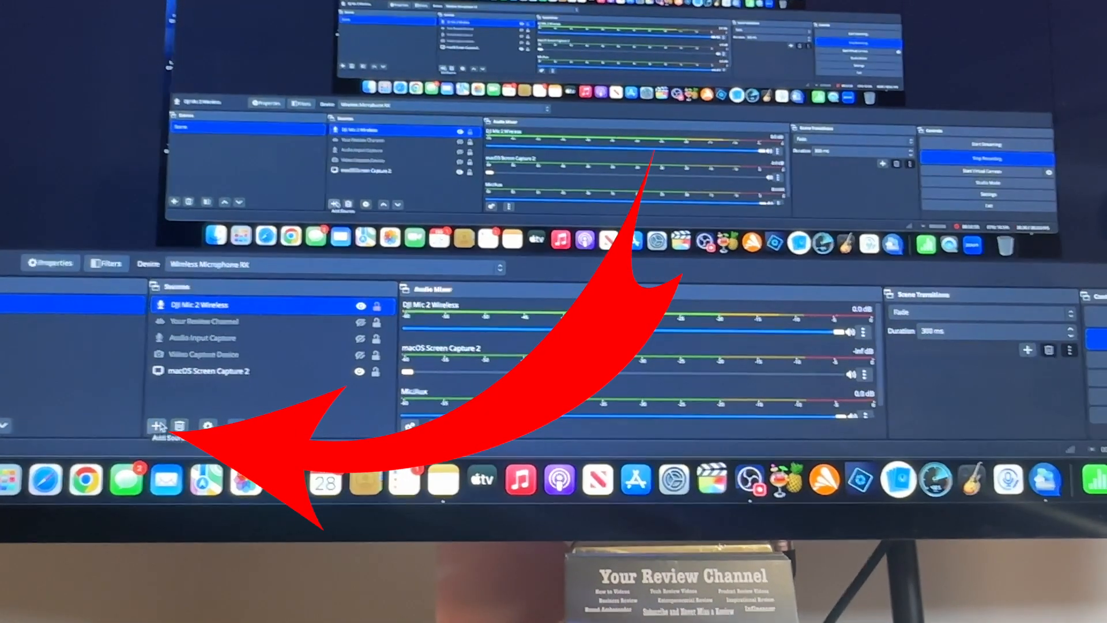
Confirm Wireless Microphone RX as the DJI Mic 2 Wireless device and close its properties.
click(157, 425)
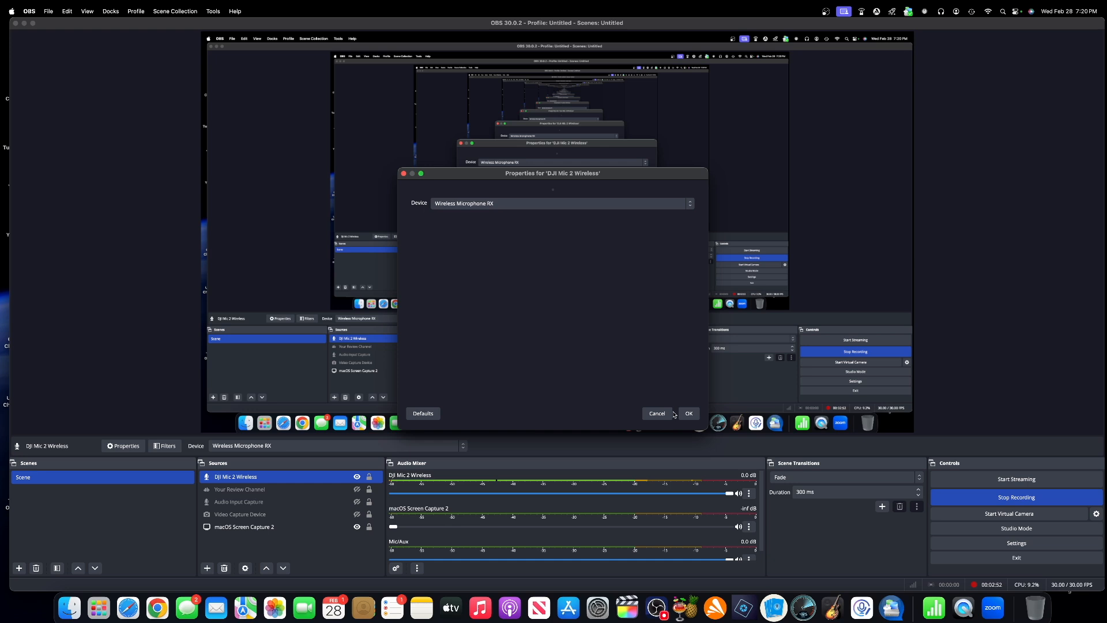
click(688, 413)
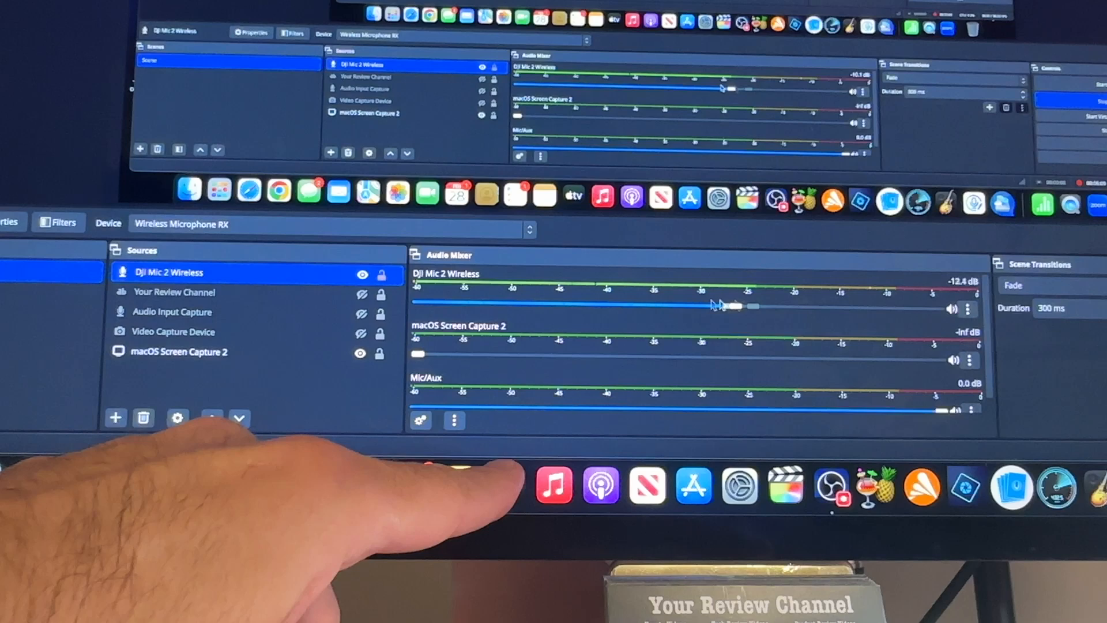
Sweep the DJI Mic 2 Wireless slider from -20 dB to -inf, ending at 0.0 dB.
drag(745, 306, 667, 306)
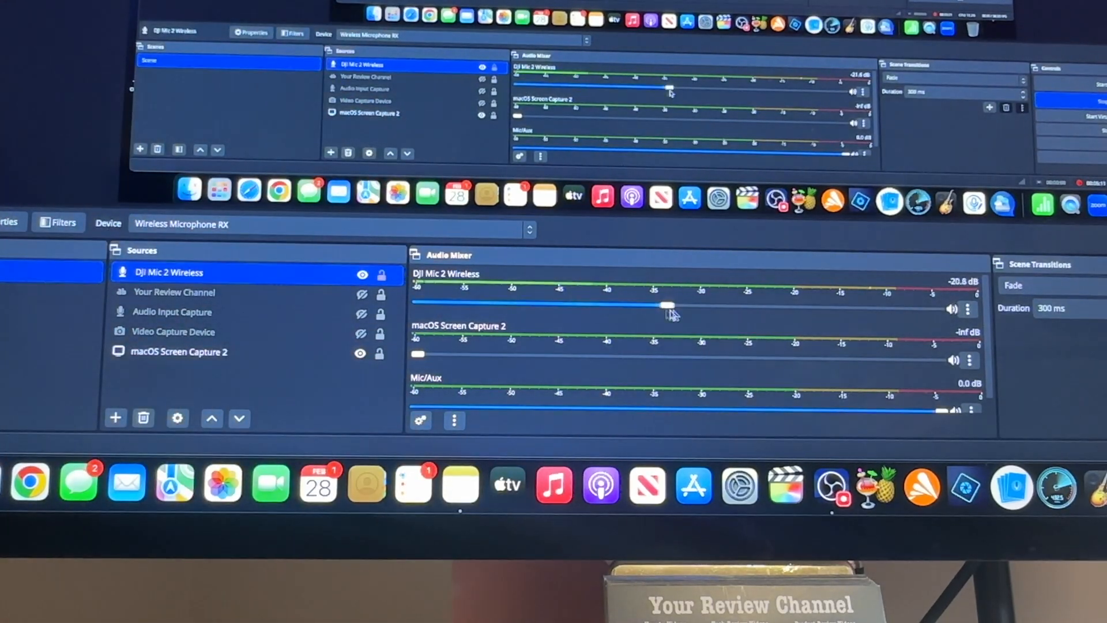
drag(667, 305, 911, 308)
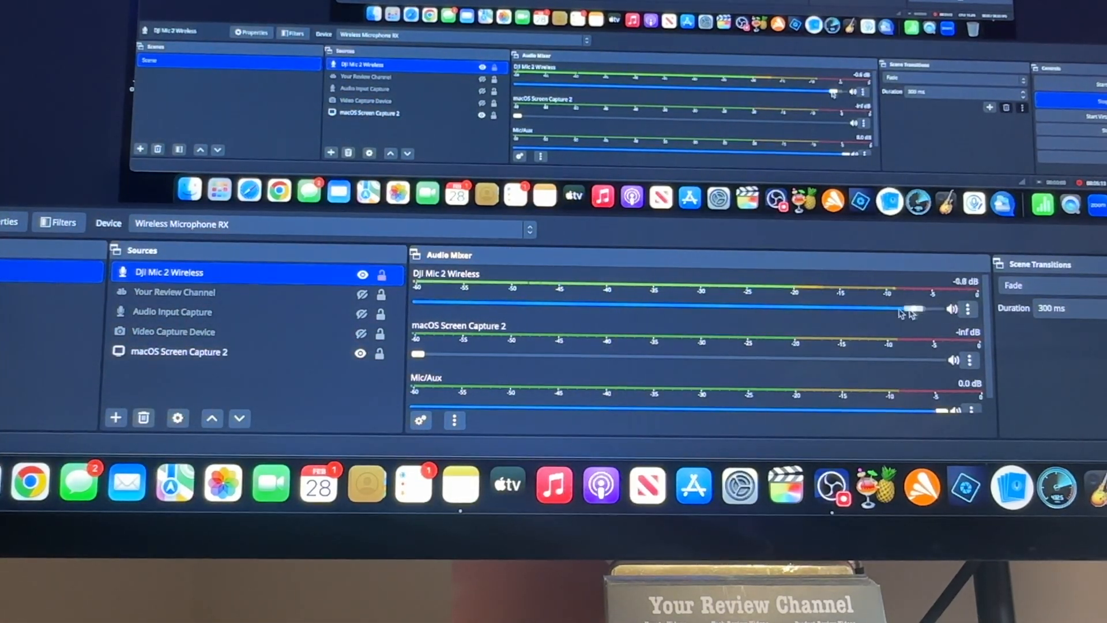
drag(911, 309, 424, 308)
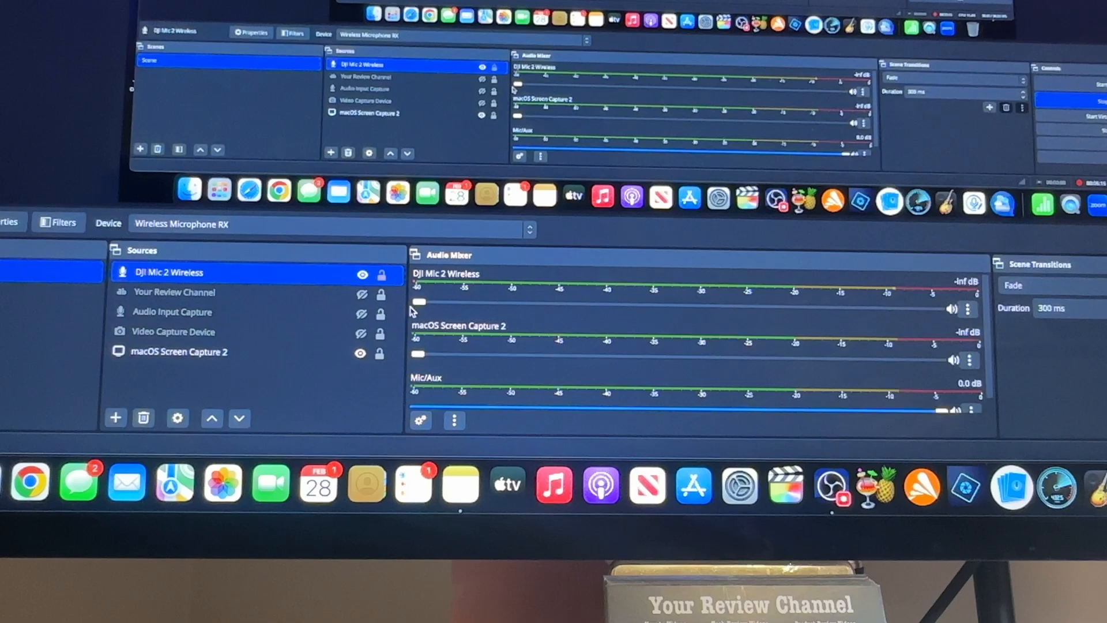
drag(421, 309, 940, 308)
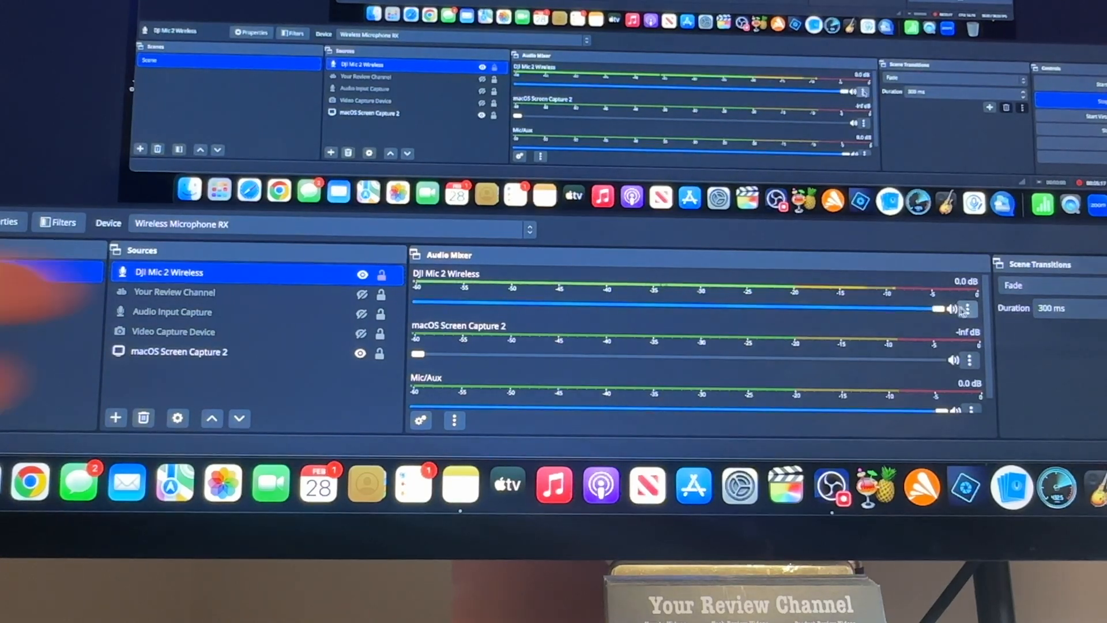